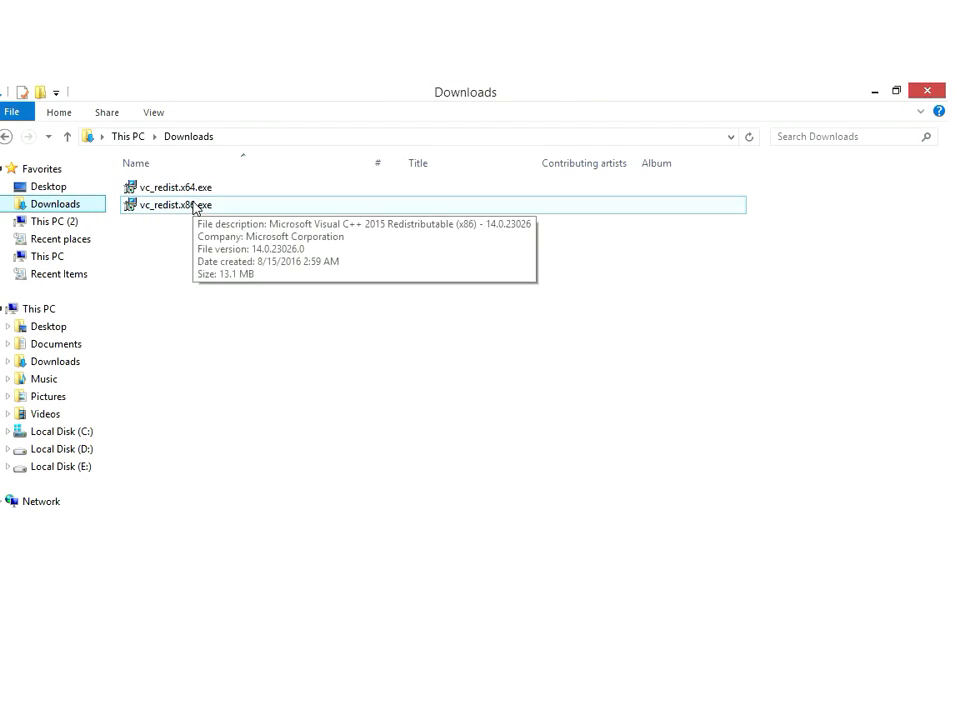
Run vc_redist.x86.exe from Downloads and agree to the license terms and conditions.
double_click(172, 204)
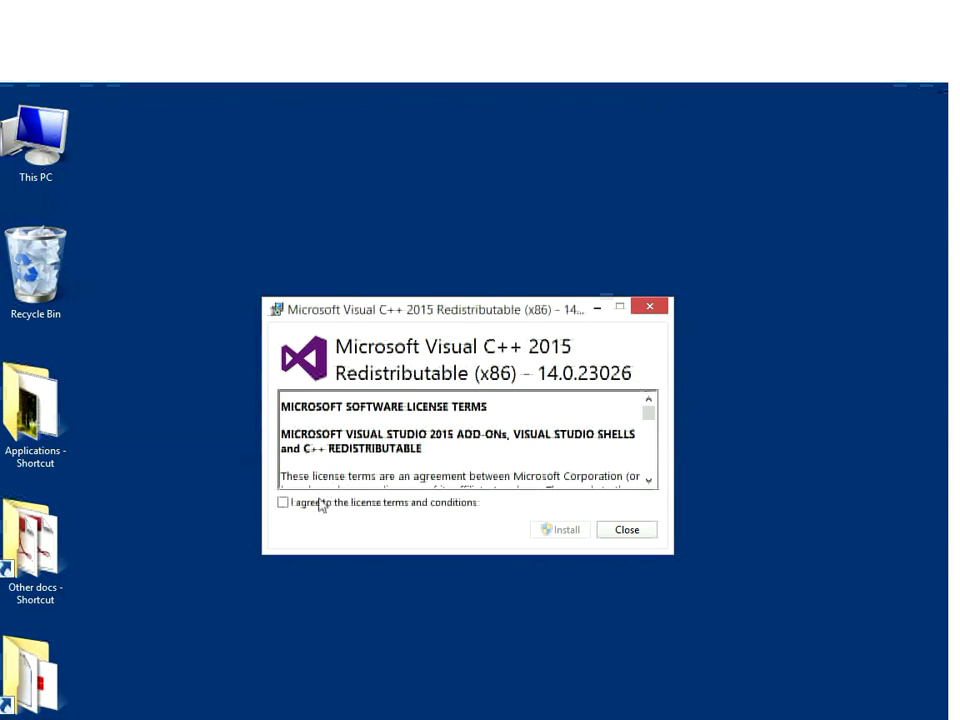
scroll(down, 3)
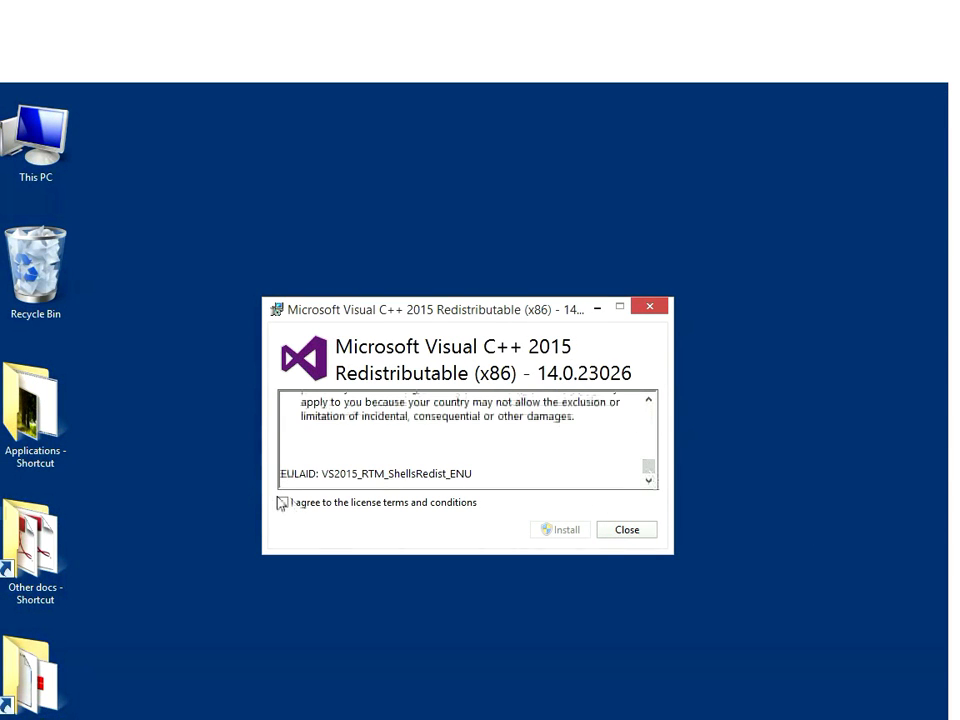
click(558, 528)
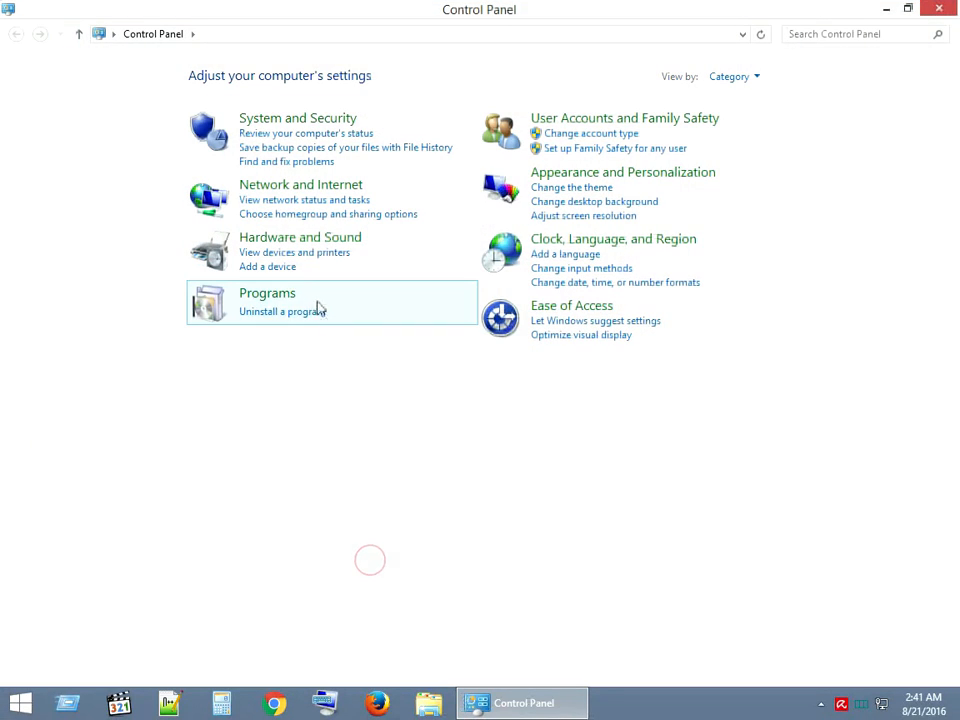
Uninstall Microsoft Visual C++ 2015 Redistributable (x86) via Programs and Features, then close the list.
click(282, 312)
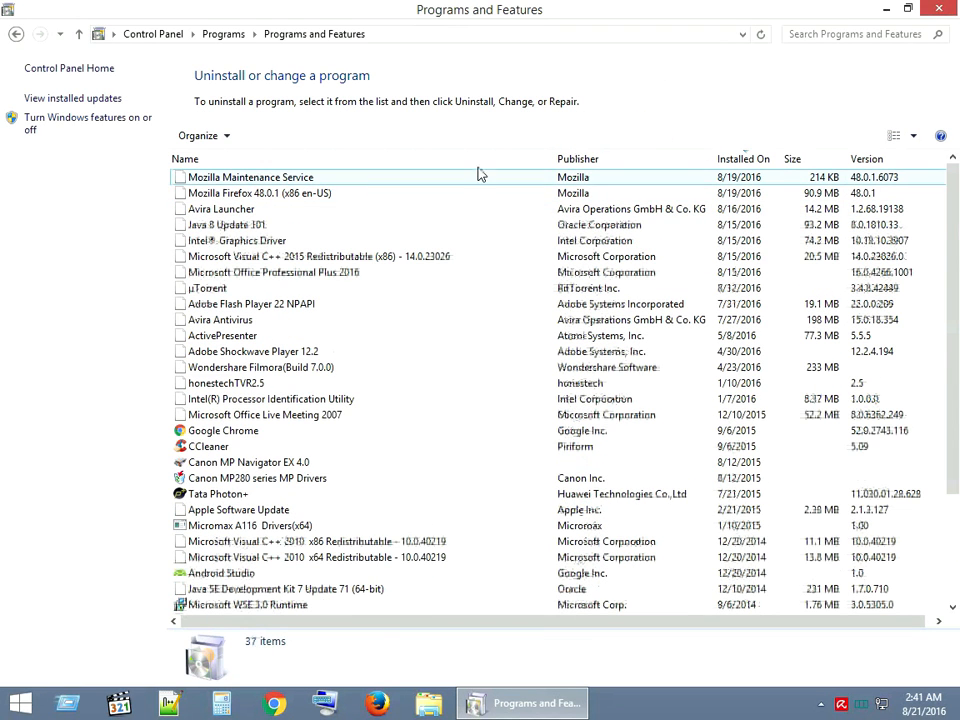
click(318, 256)
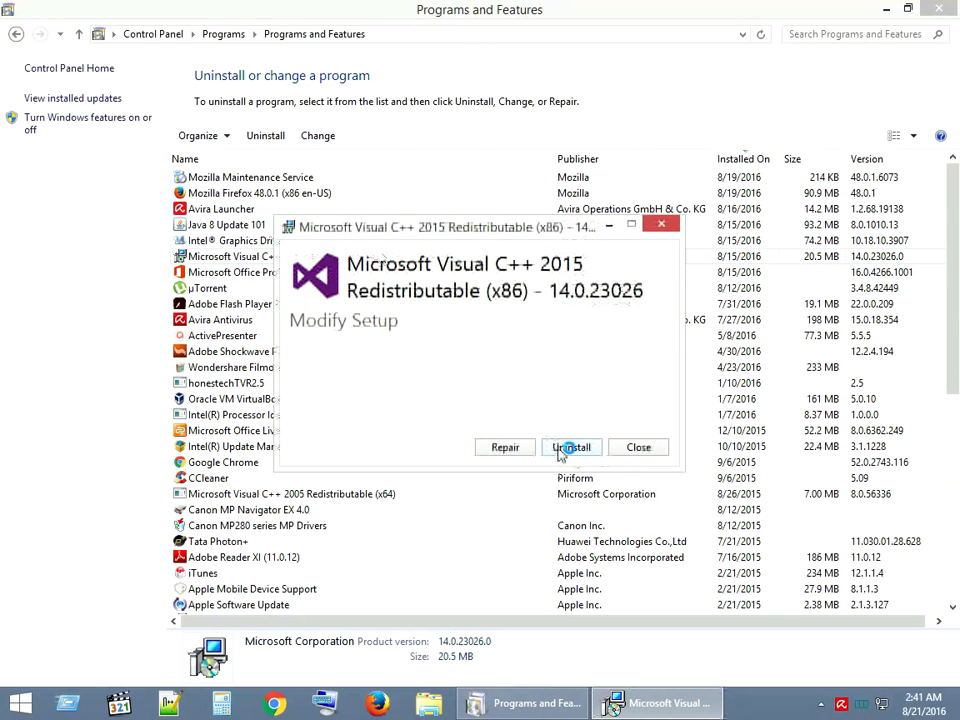
click(572, 448)
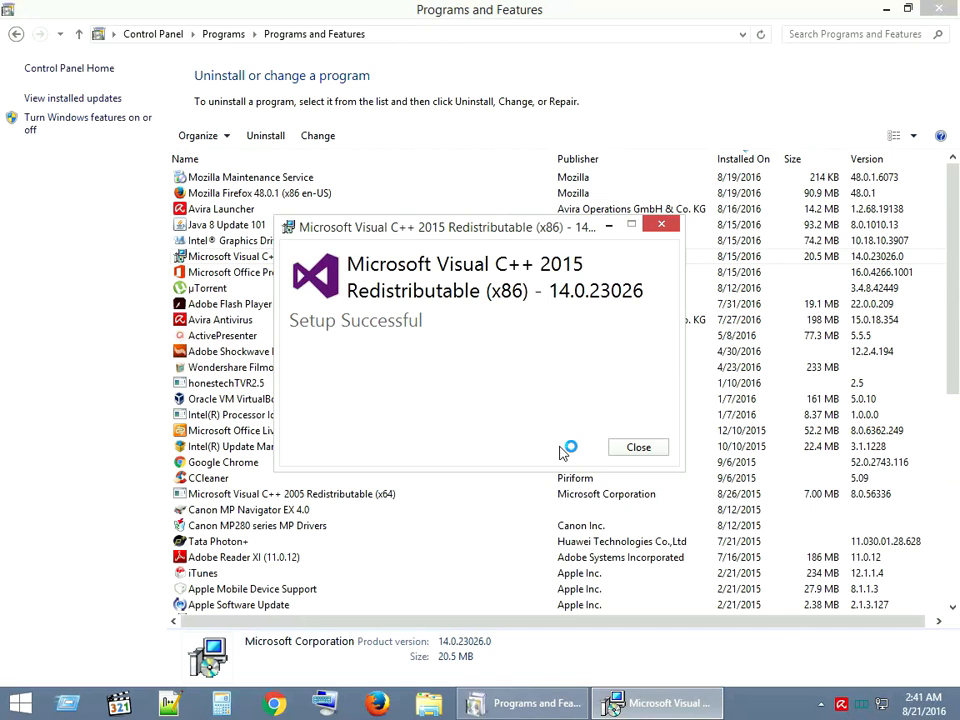
click(638, 448)
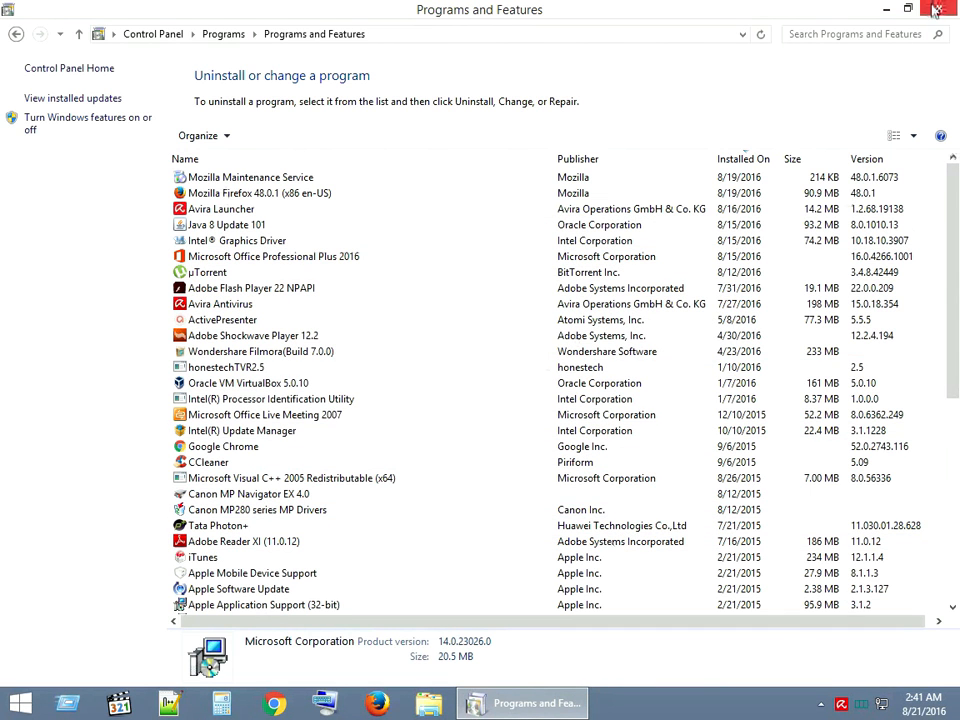
click(936, 8)
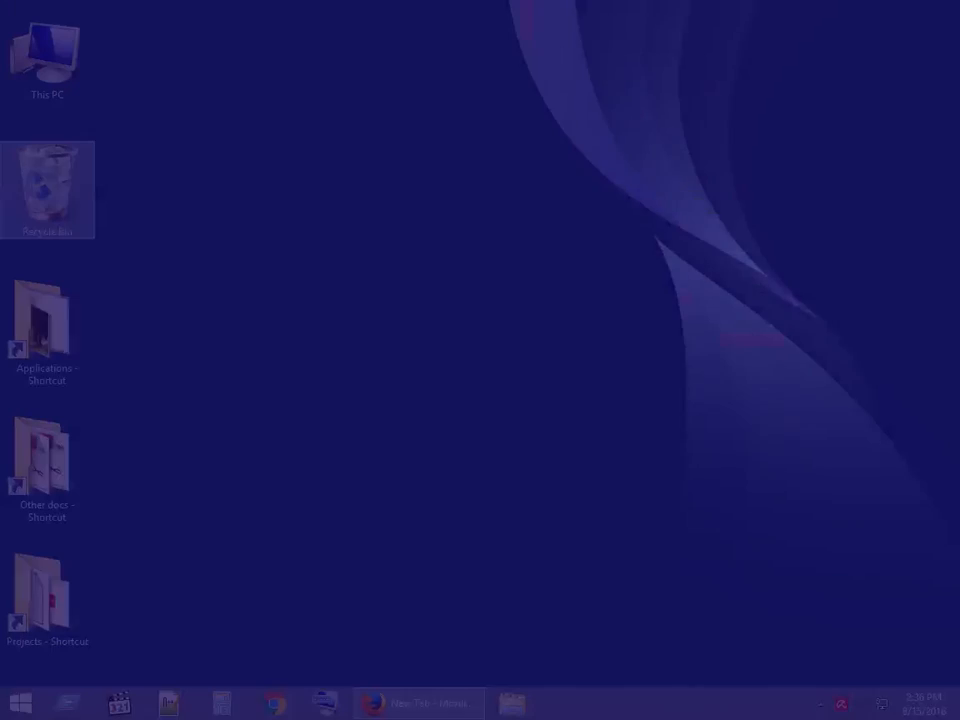
Reach Windows Update through Start > Control Panel > System and Security, showing 9 important updates.
click(18, 704)
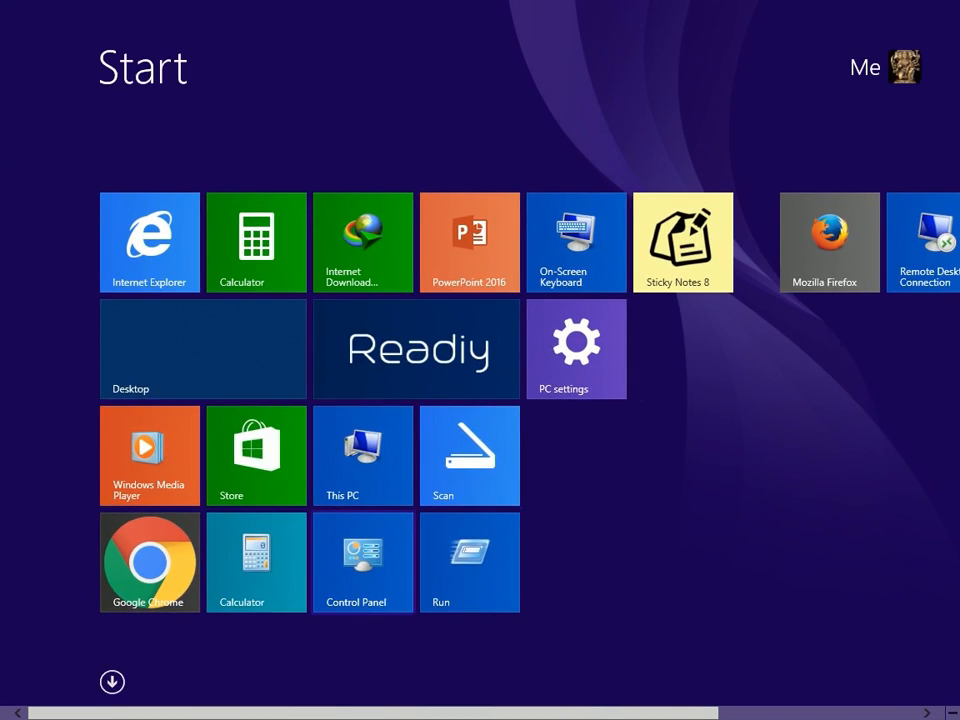
click(364, 560)
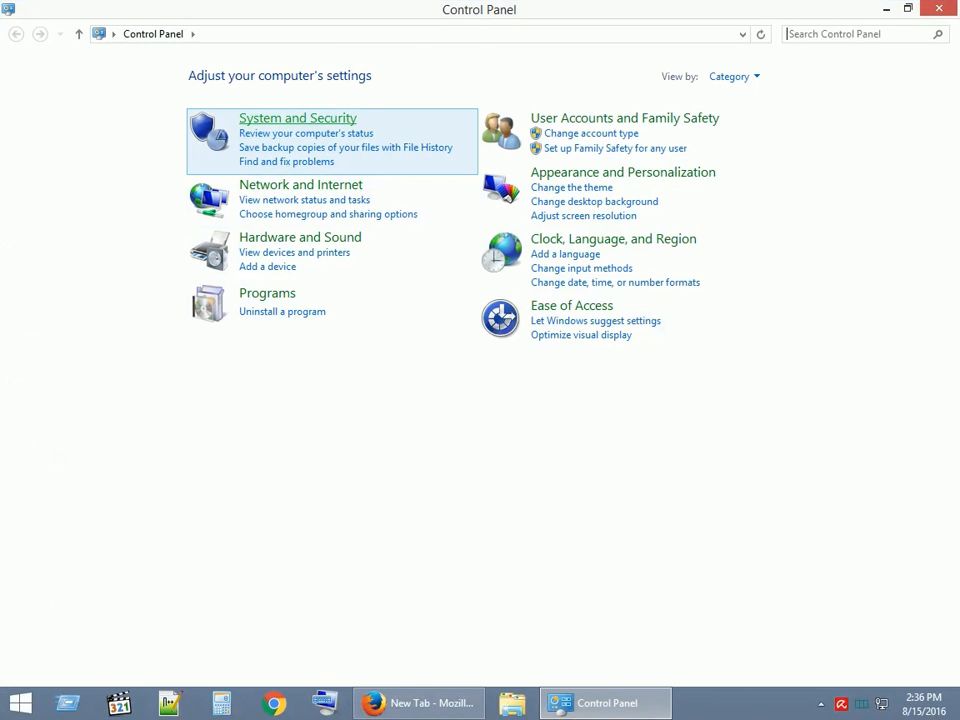
mouse_move(296, 118)
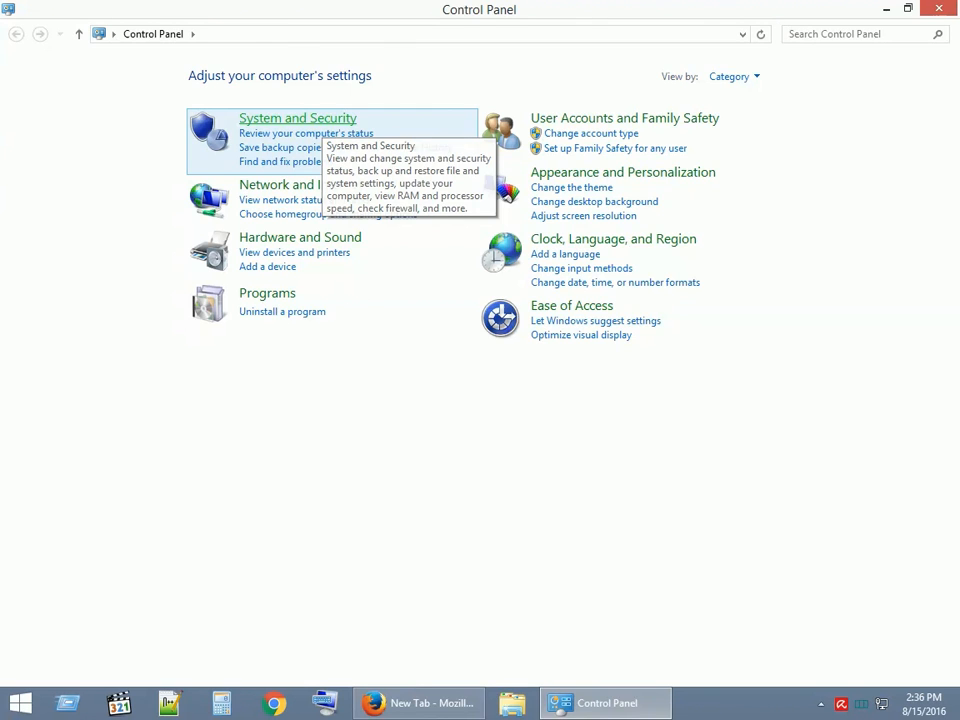
click(296, 118)
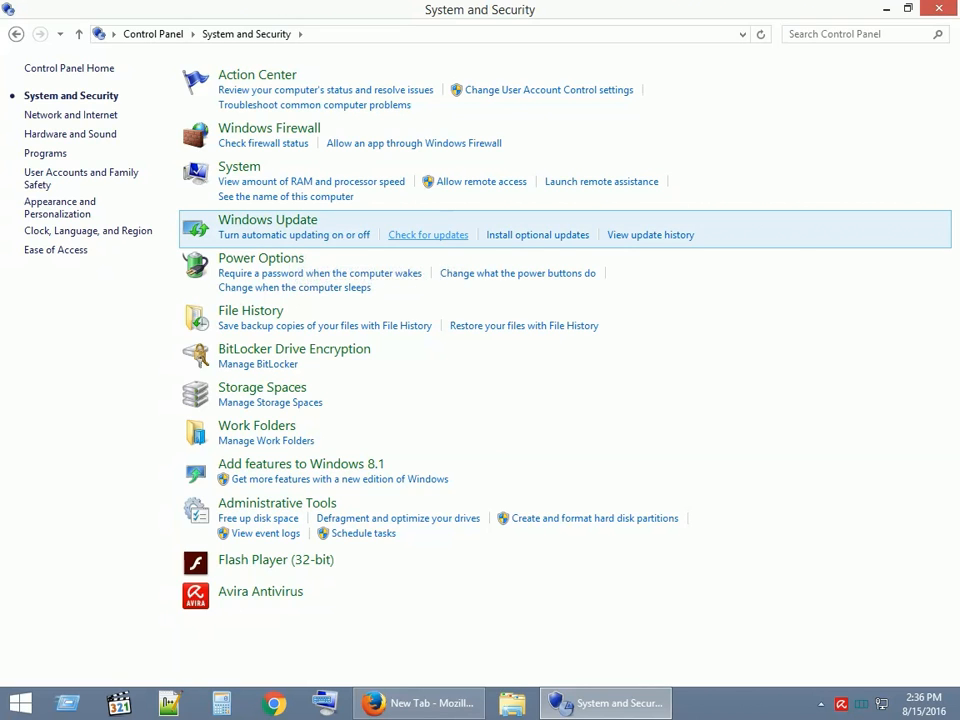
click(268, 218)
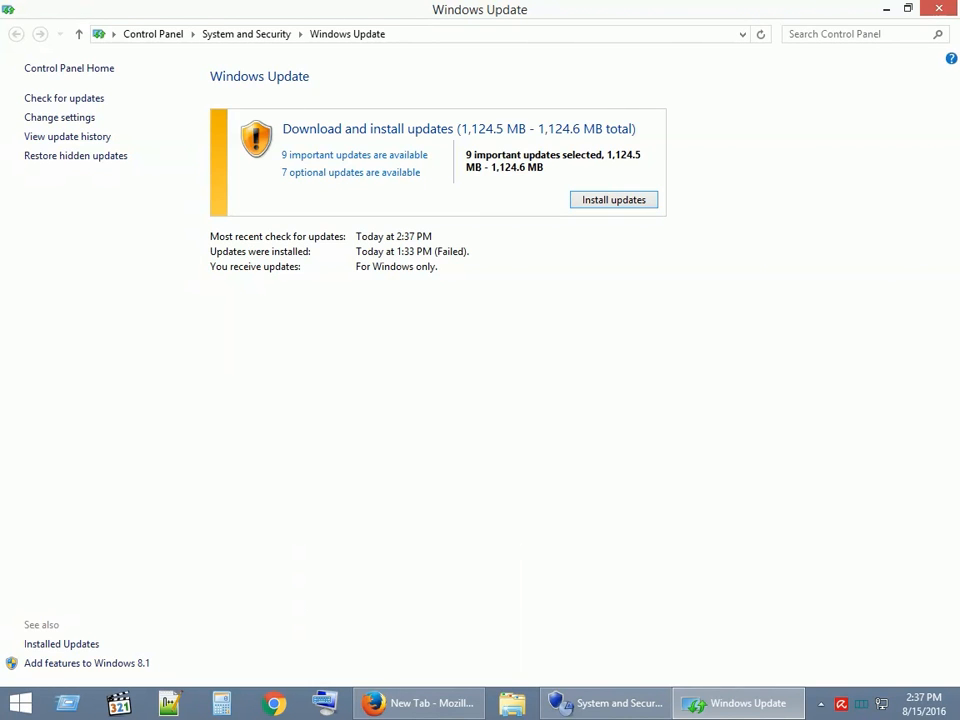
mouse_move(350, 172)
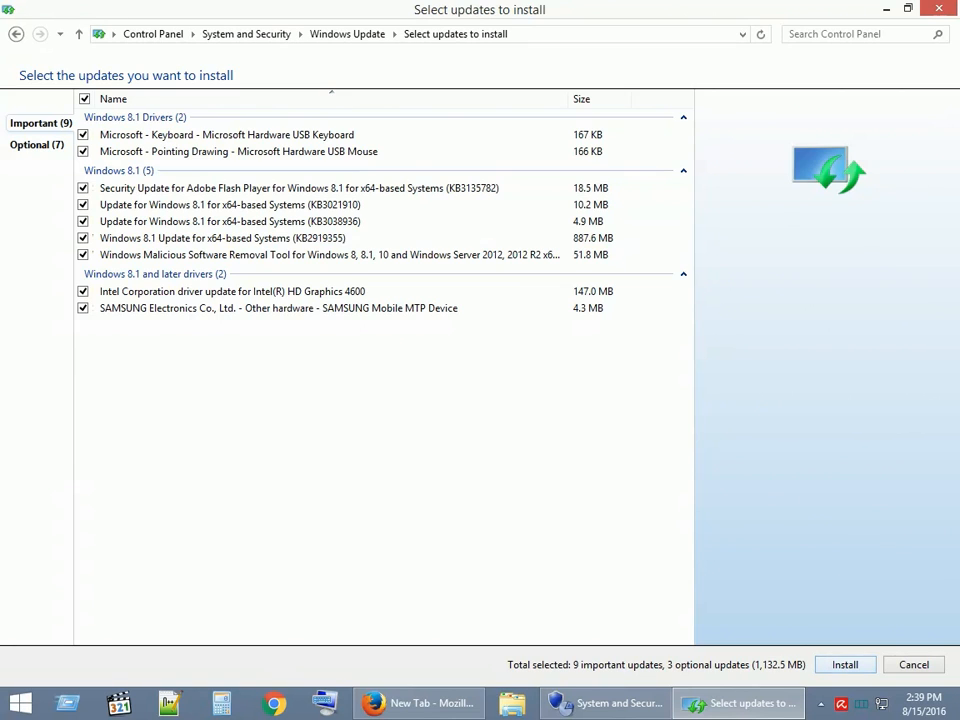
Start installing the 12 selected updates (9 important, 3 optional) and return to Start.
click(844, 664)
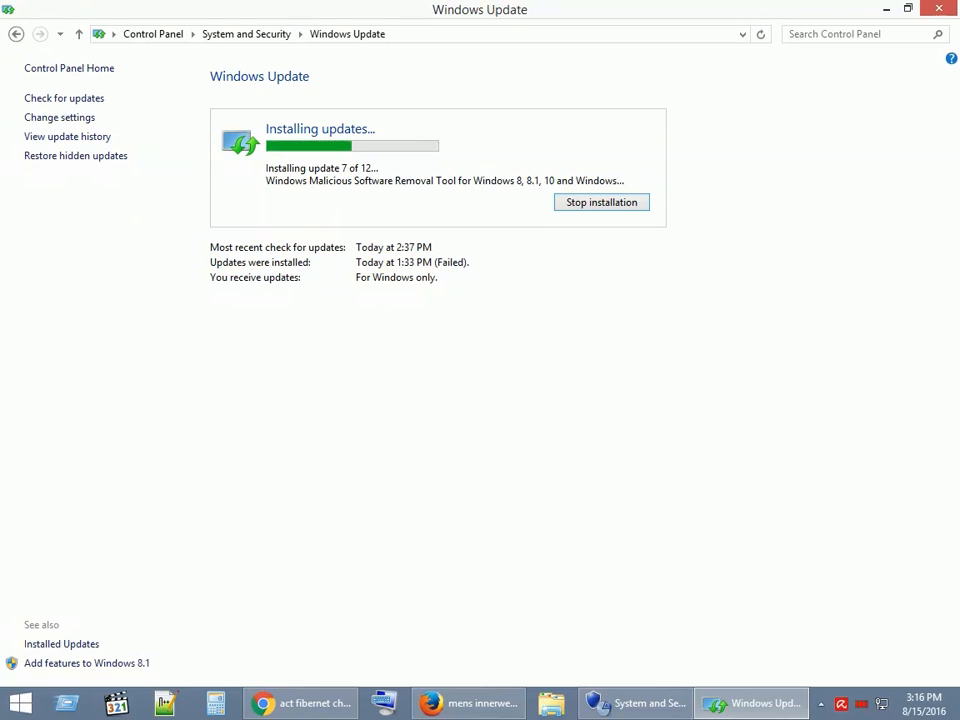
click(18, 704)
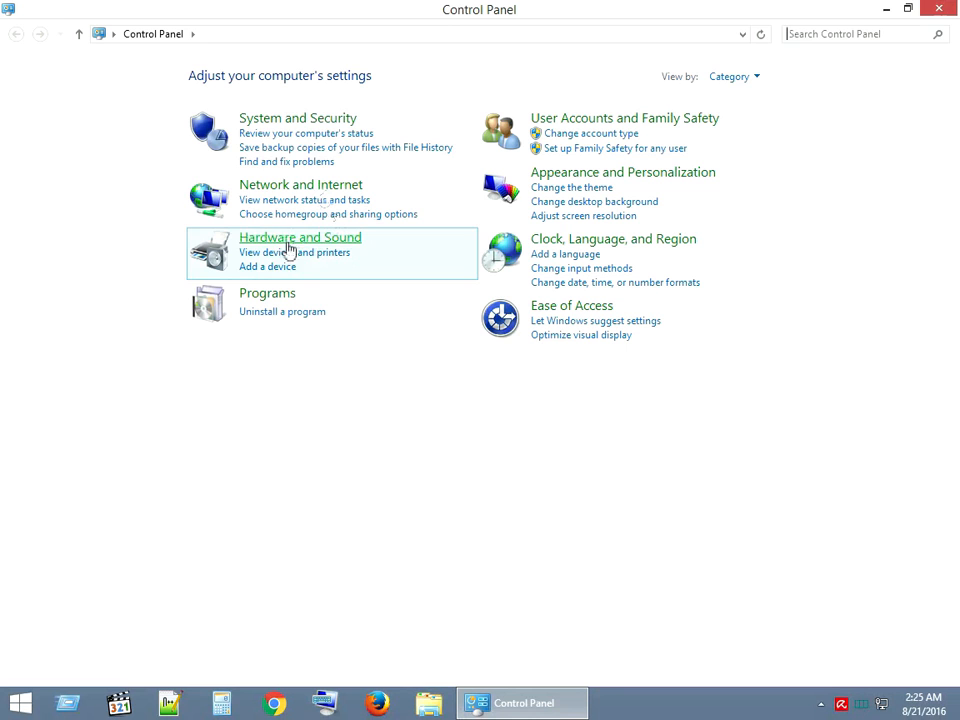
mouse_move(310, 124)
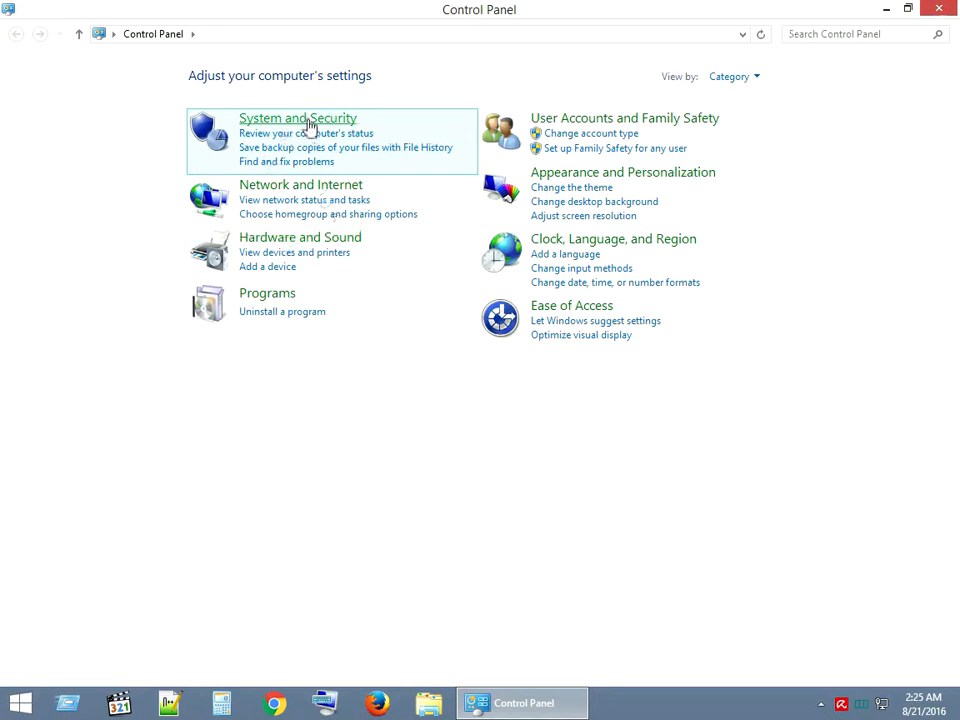
Check Windows Update status: automatic installation set, updates installed today, 117 optional available.
click(296, 118)
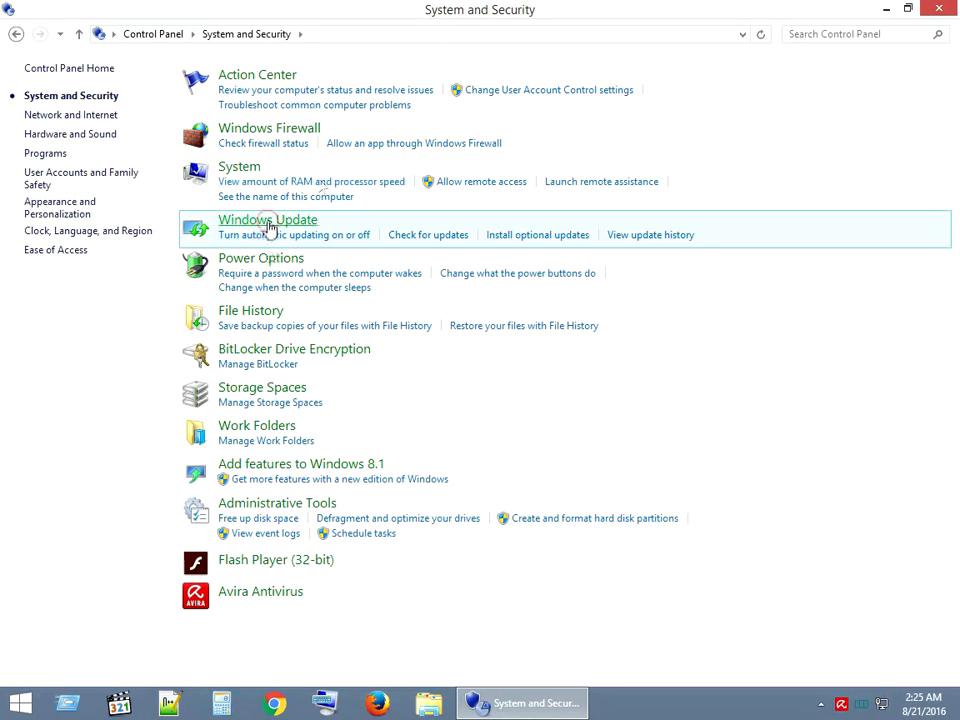
click(268, 218)
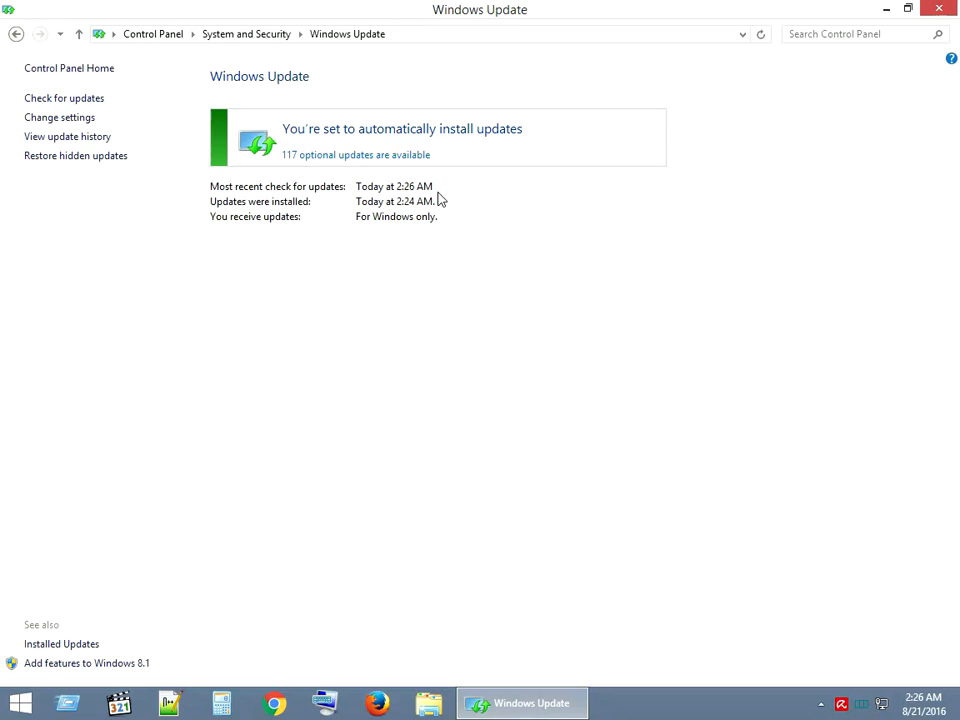
mouse_move(436, 140)
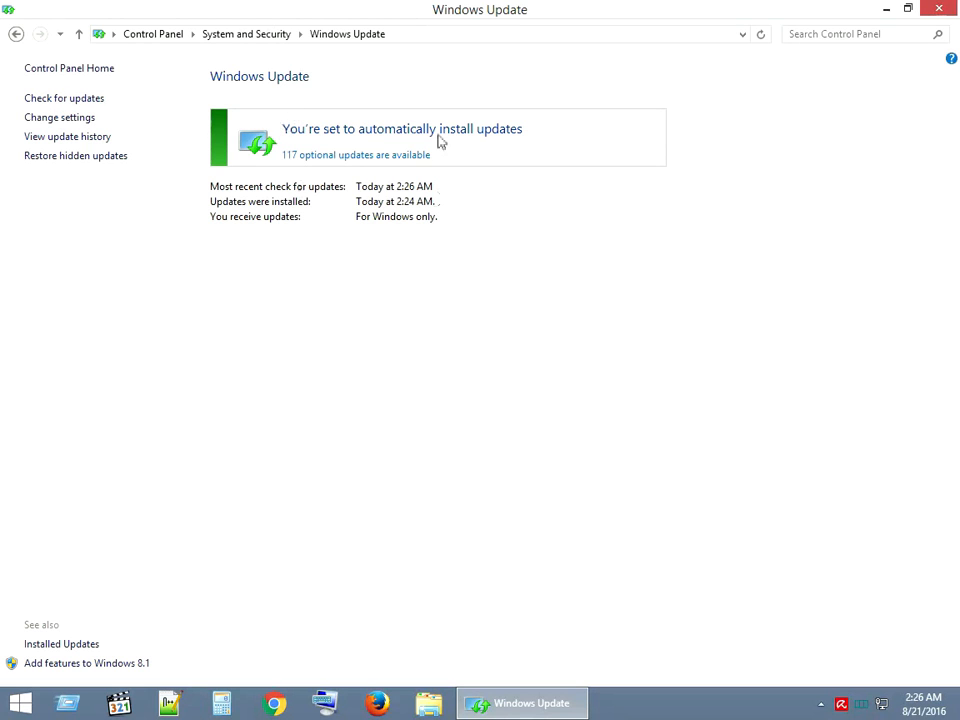
mouse_move(390, 150)
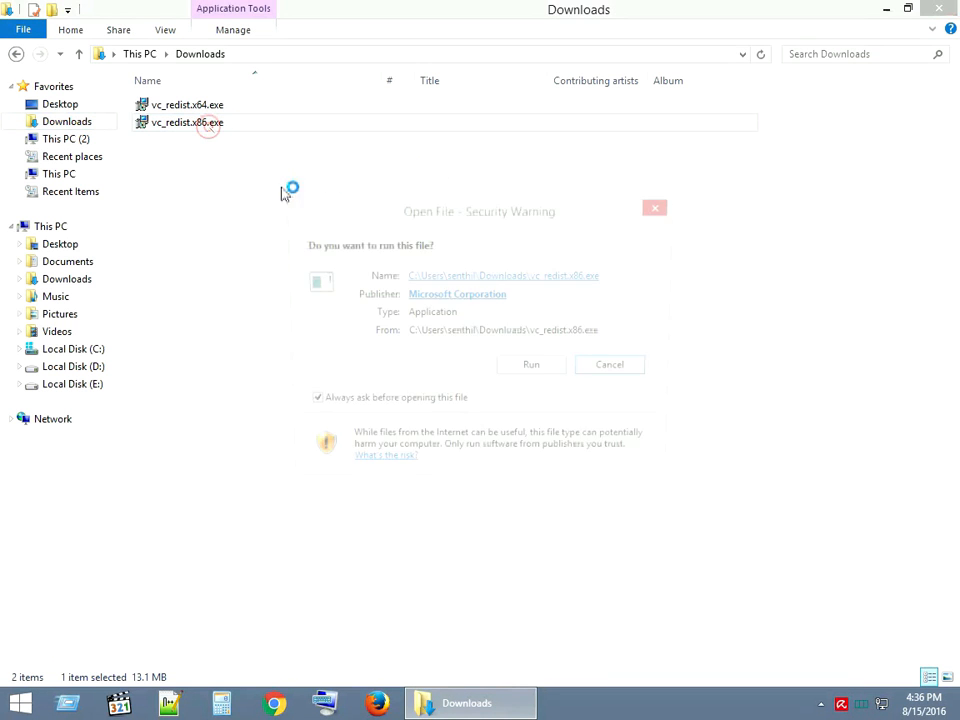
Allow the x86 installer to run, agree to the license, complete setup successfully and close it.
click(532, 364)
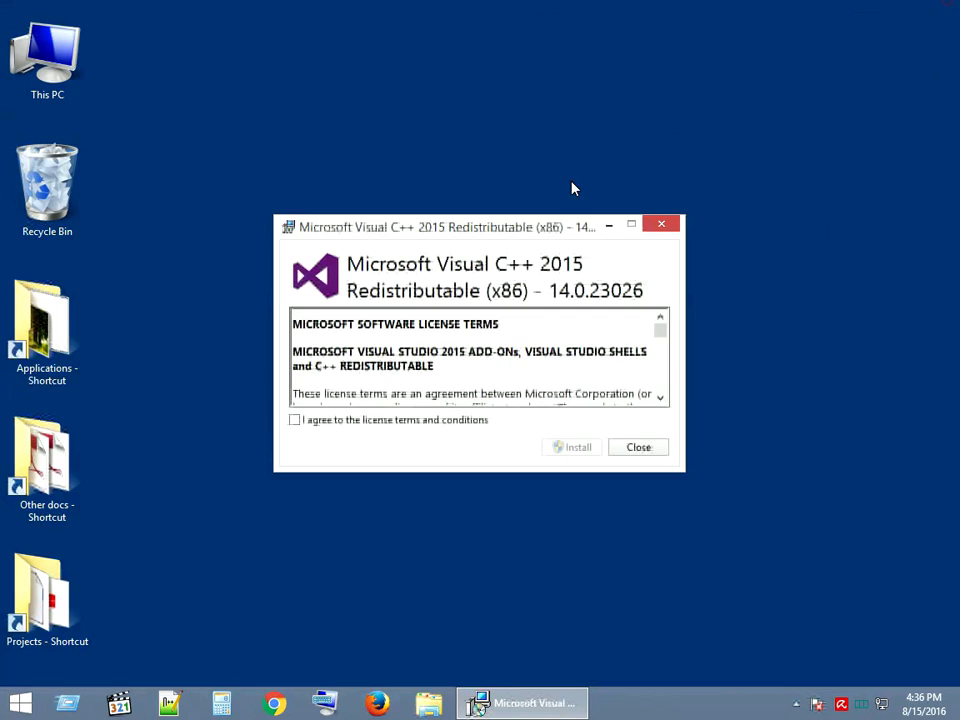
click(572, 448)
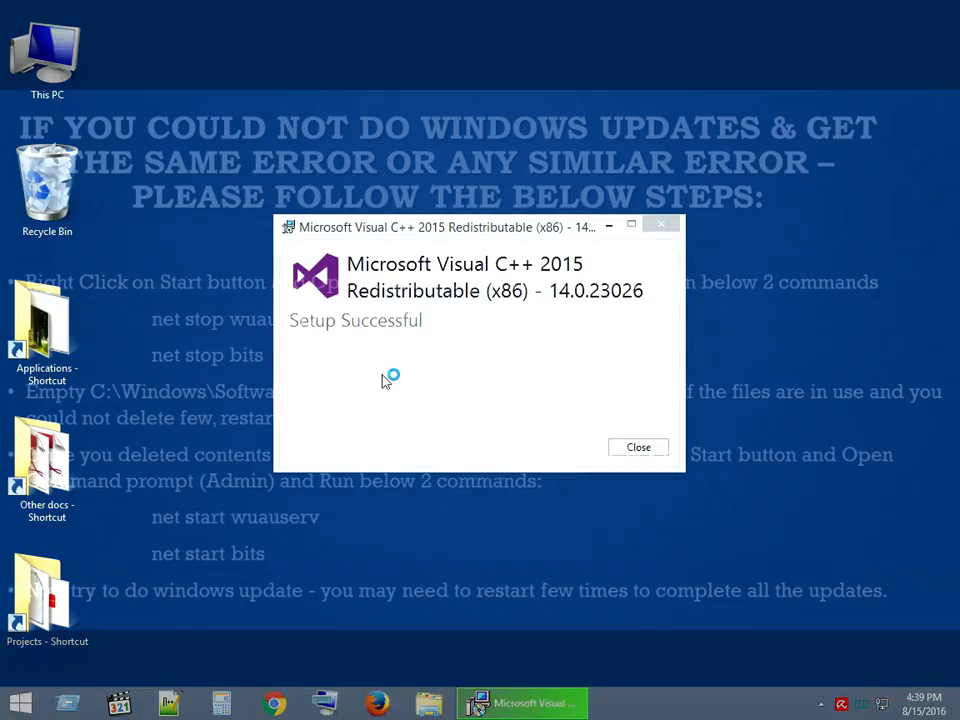
click(636, 448)
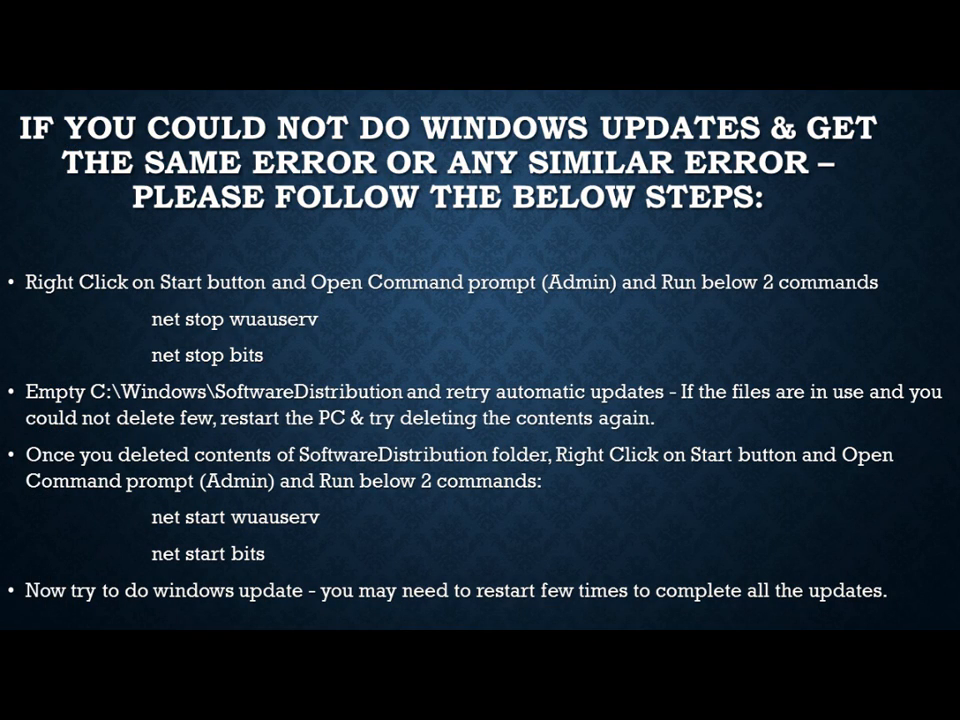